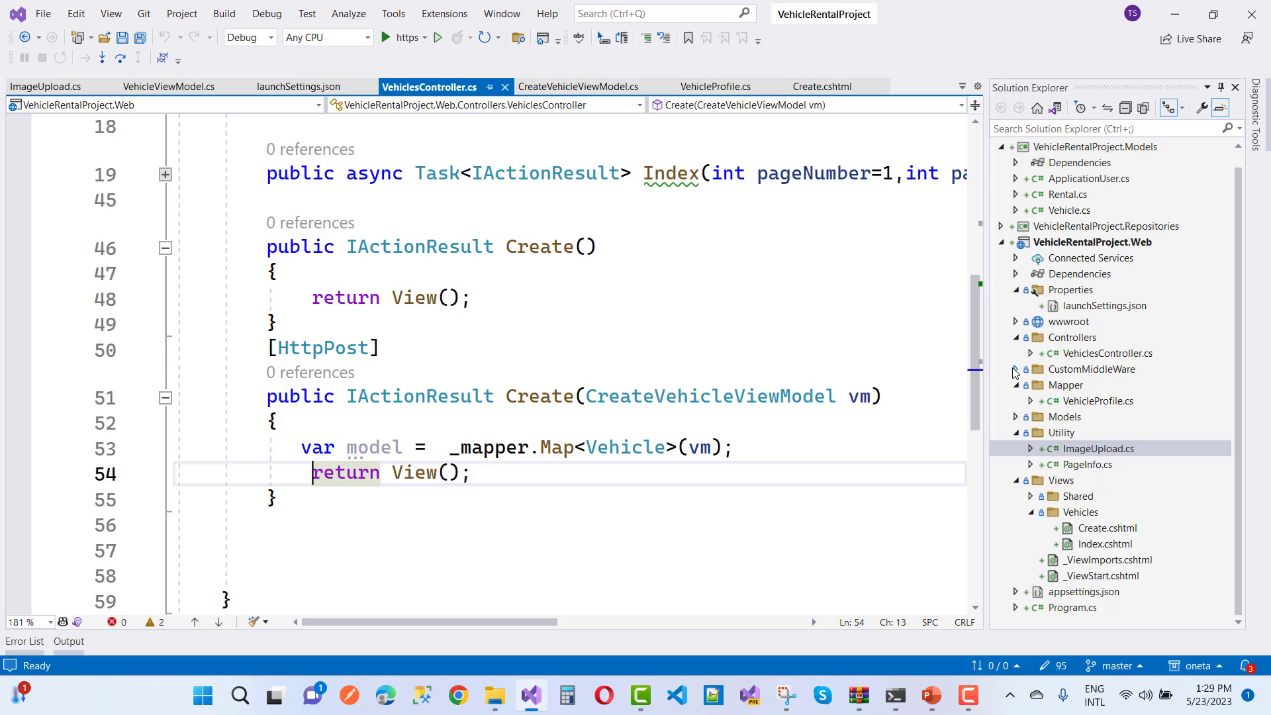
mouse_move(884, 342)
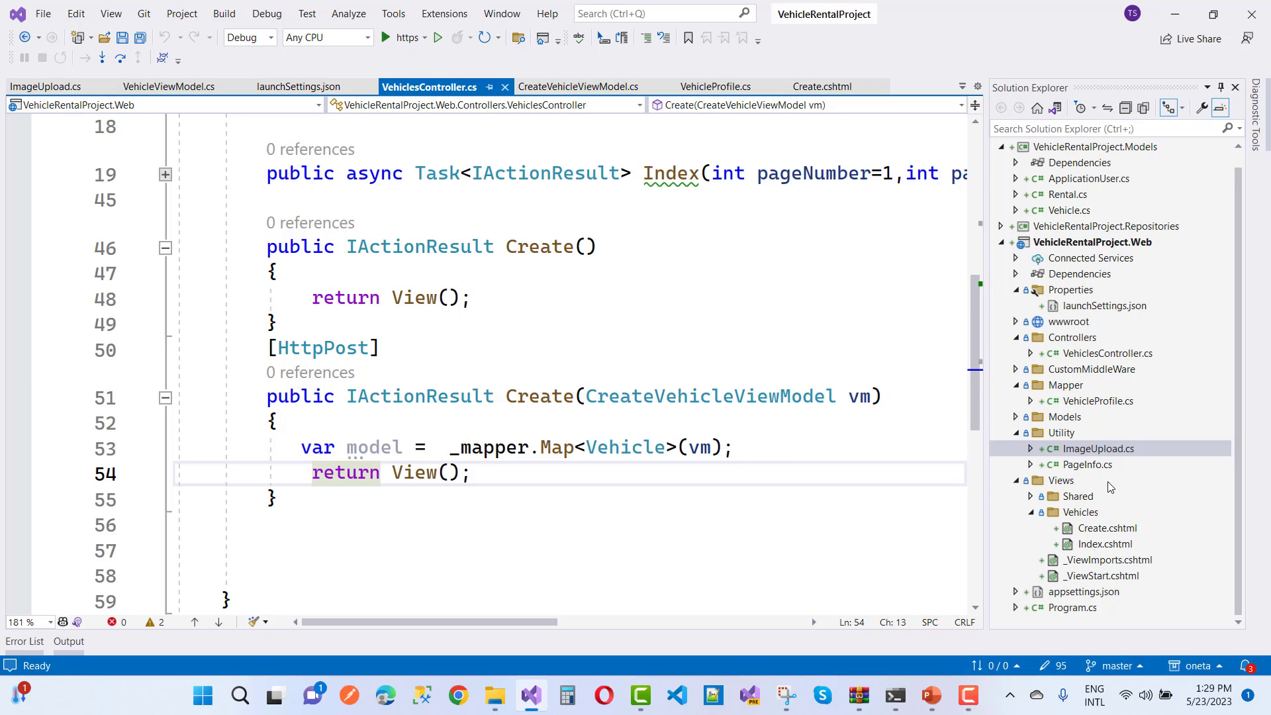
Open Program.cs and the VehicleRentalProject.Web project file, then auto-hide Solution Explorer
click(1071, 607)
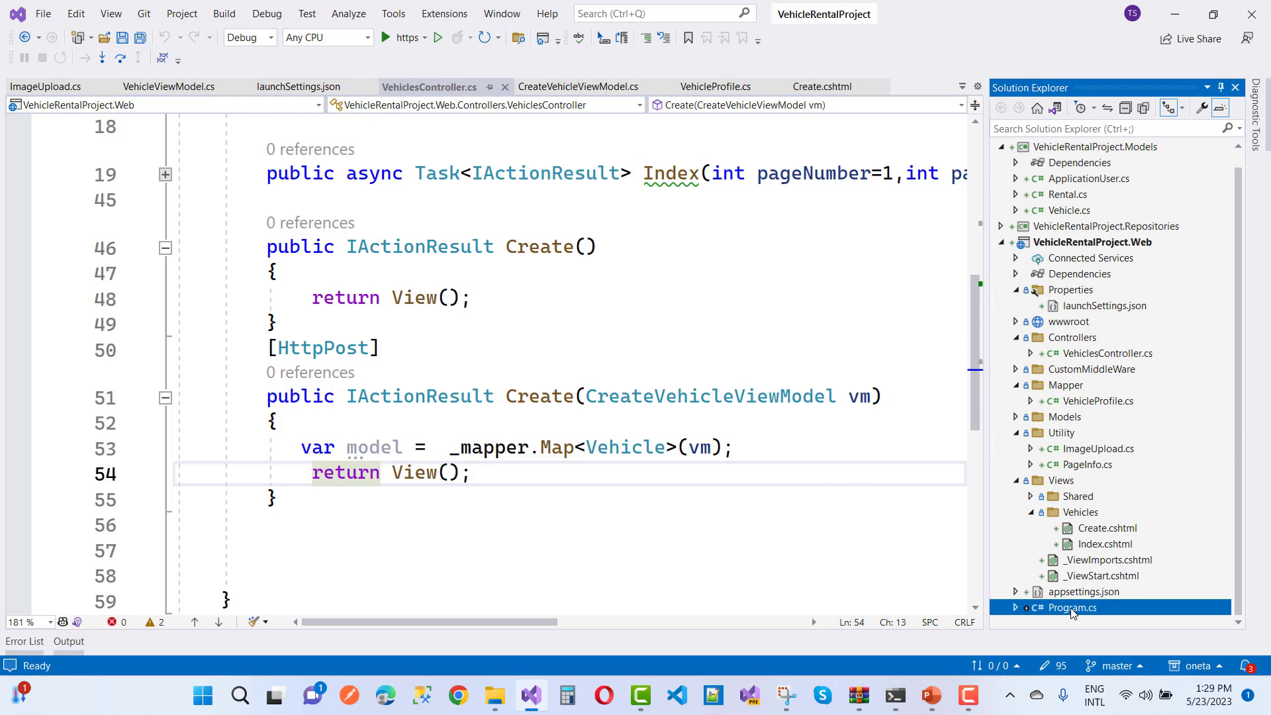
double_click(1071, 607)
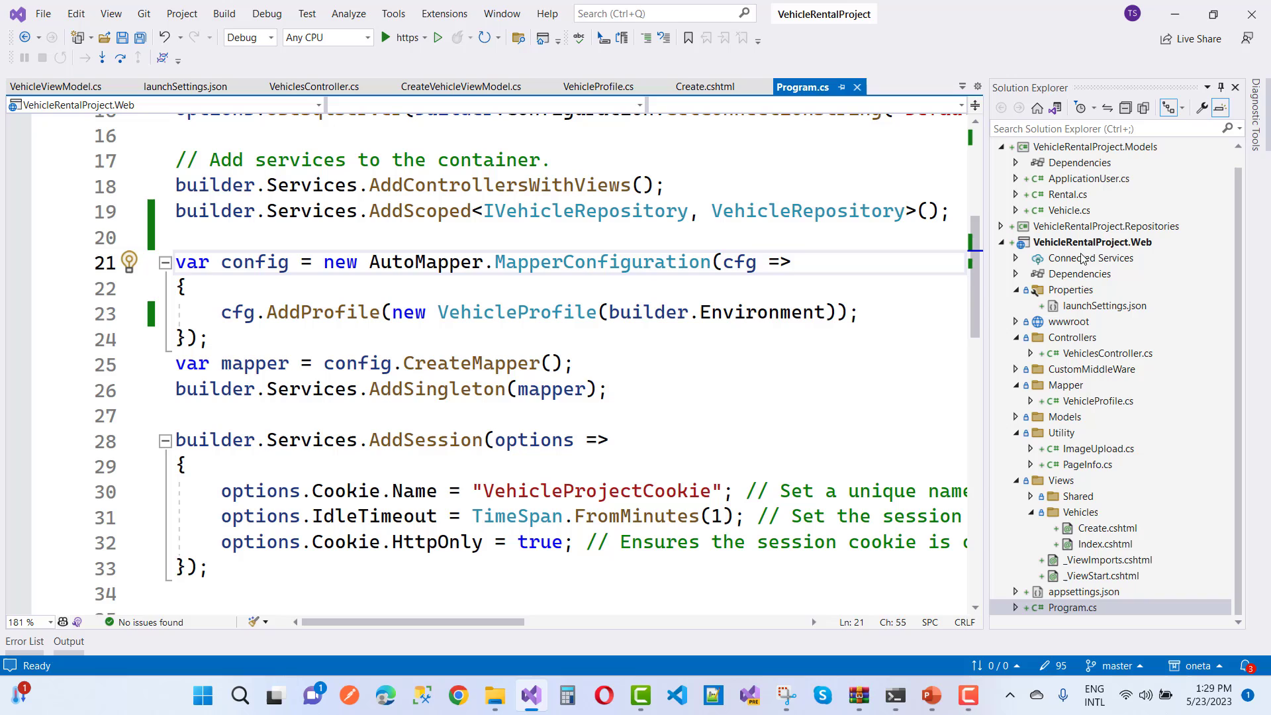
click(1095, 241)
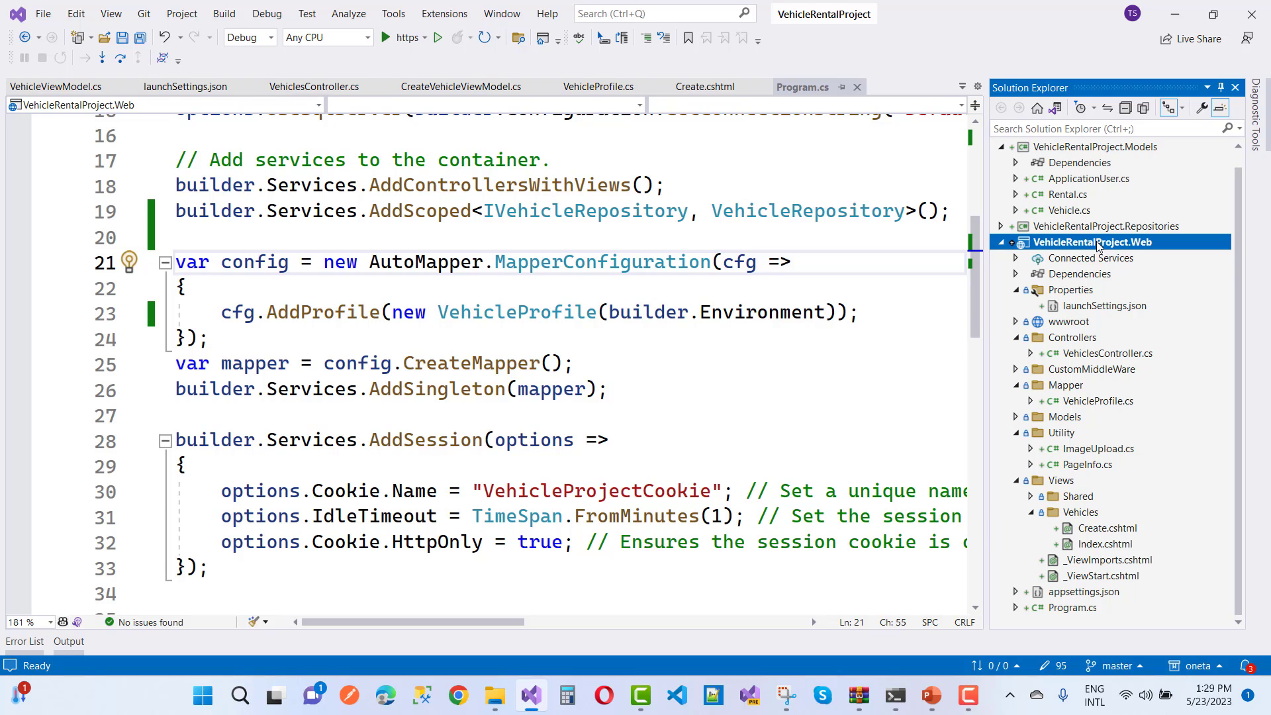
double_click(1093, 241)
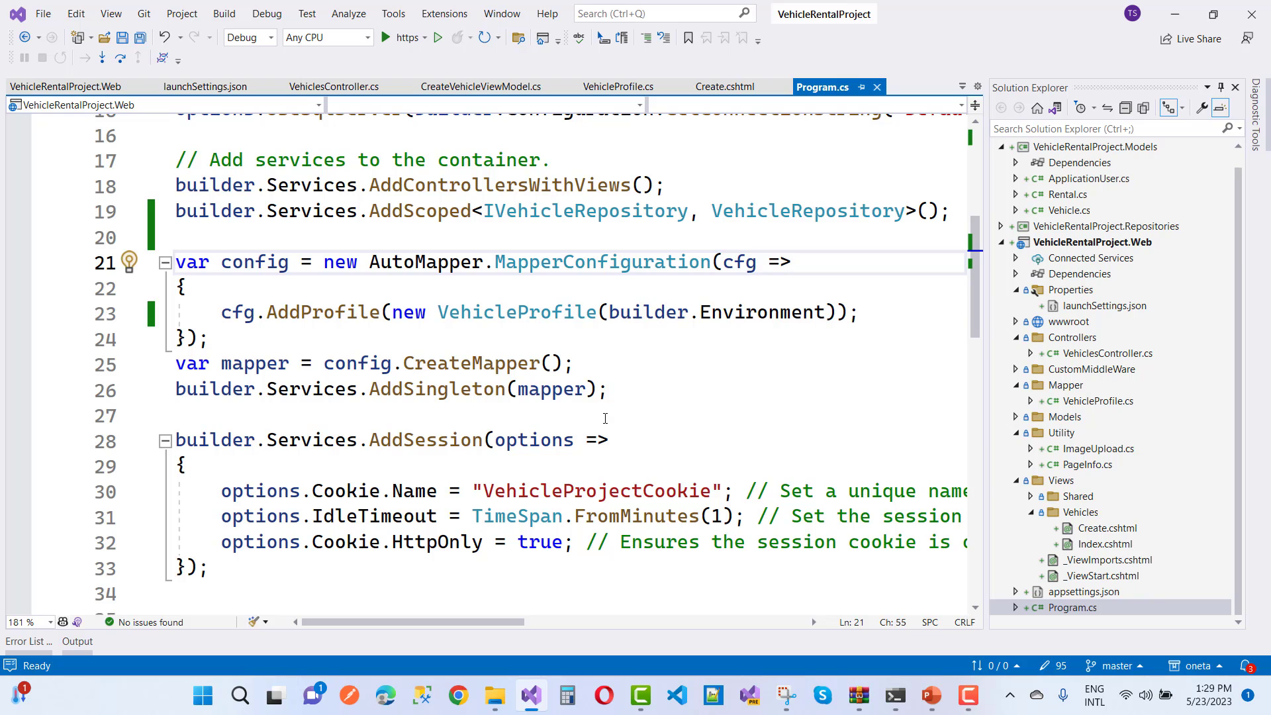
mouse_move(703, 362)
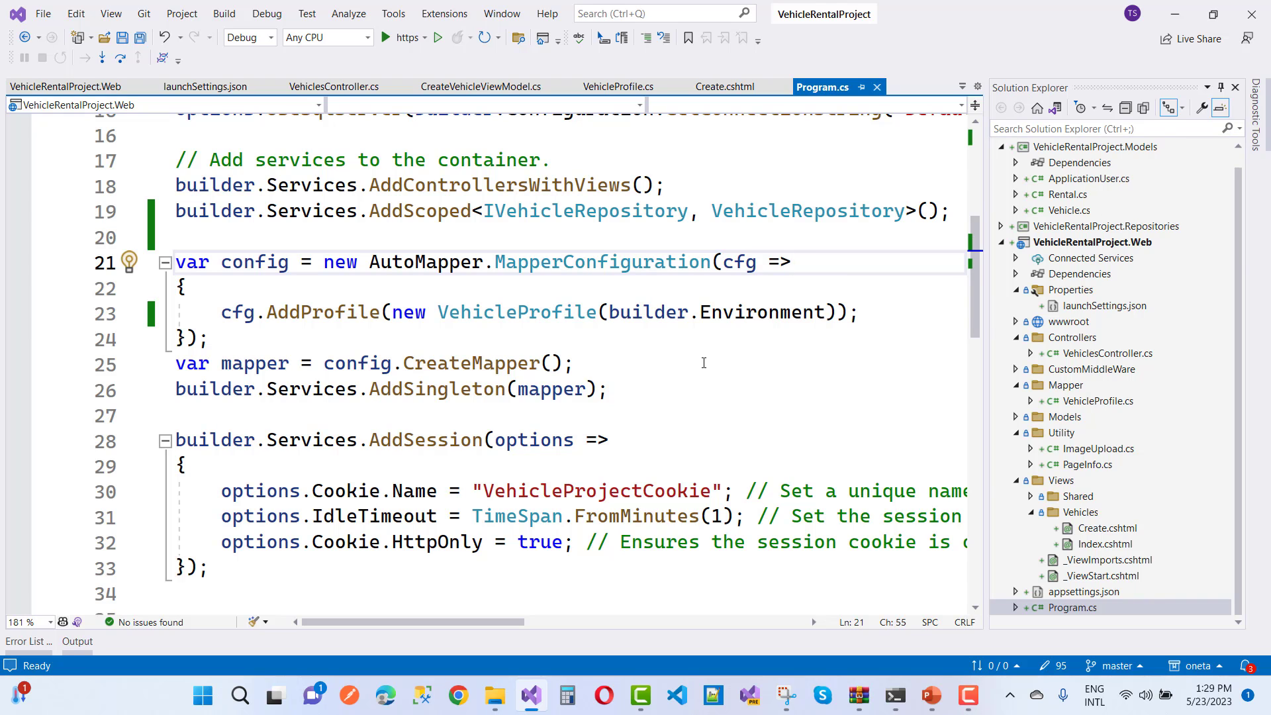
scroll(up, 3)
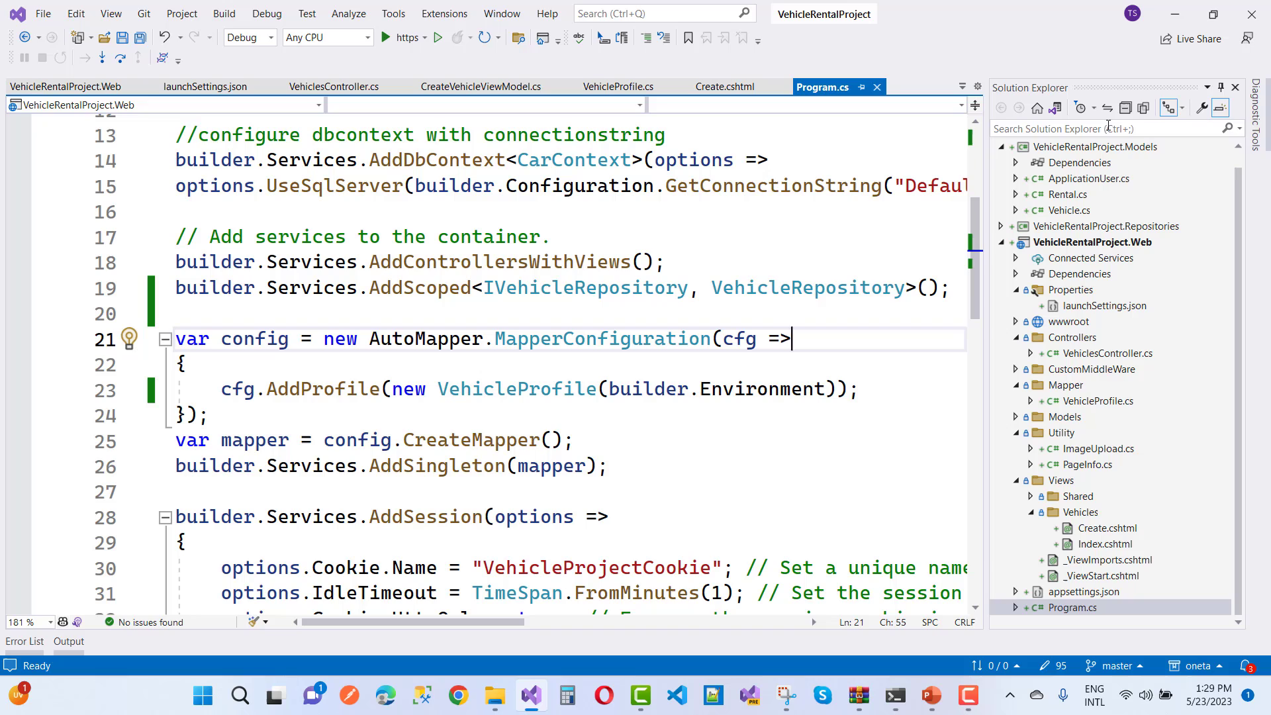
click(1220, 108)
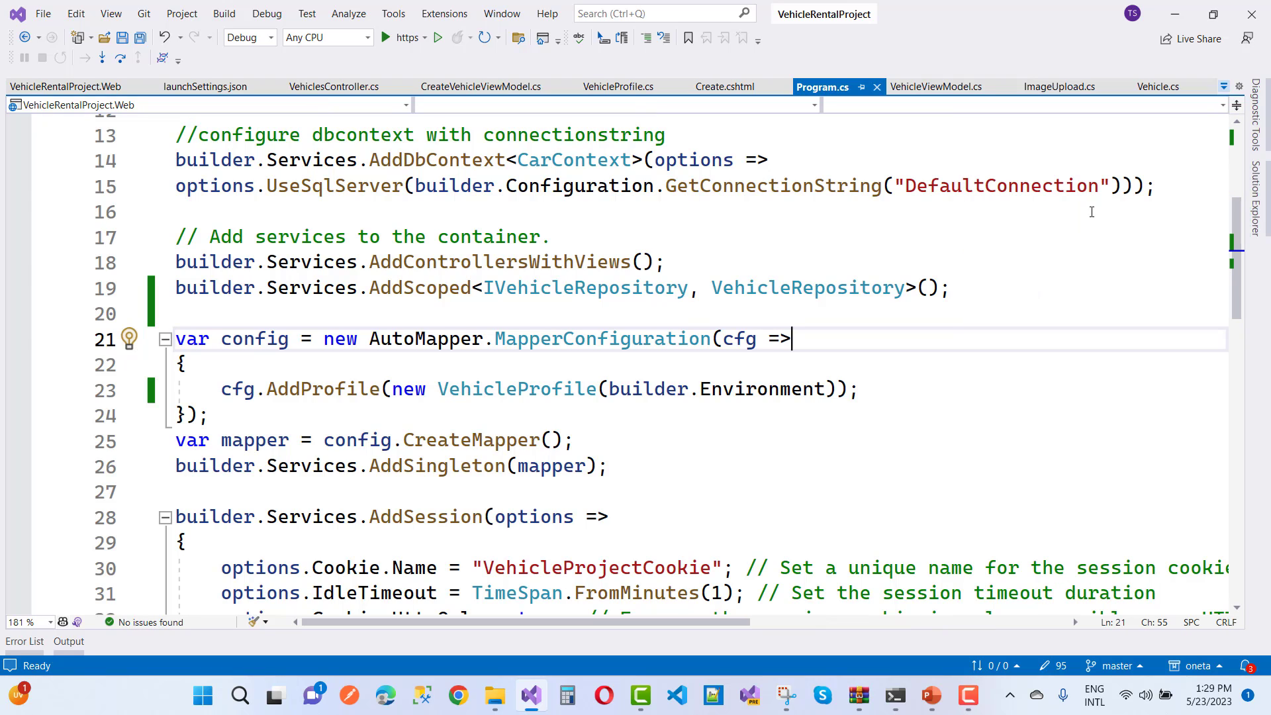
Select the builder.Environment argument passed to VehicleProfile on line 23
click(606, 389)
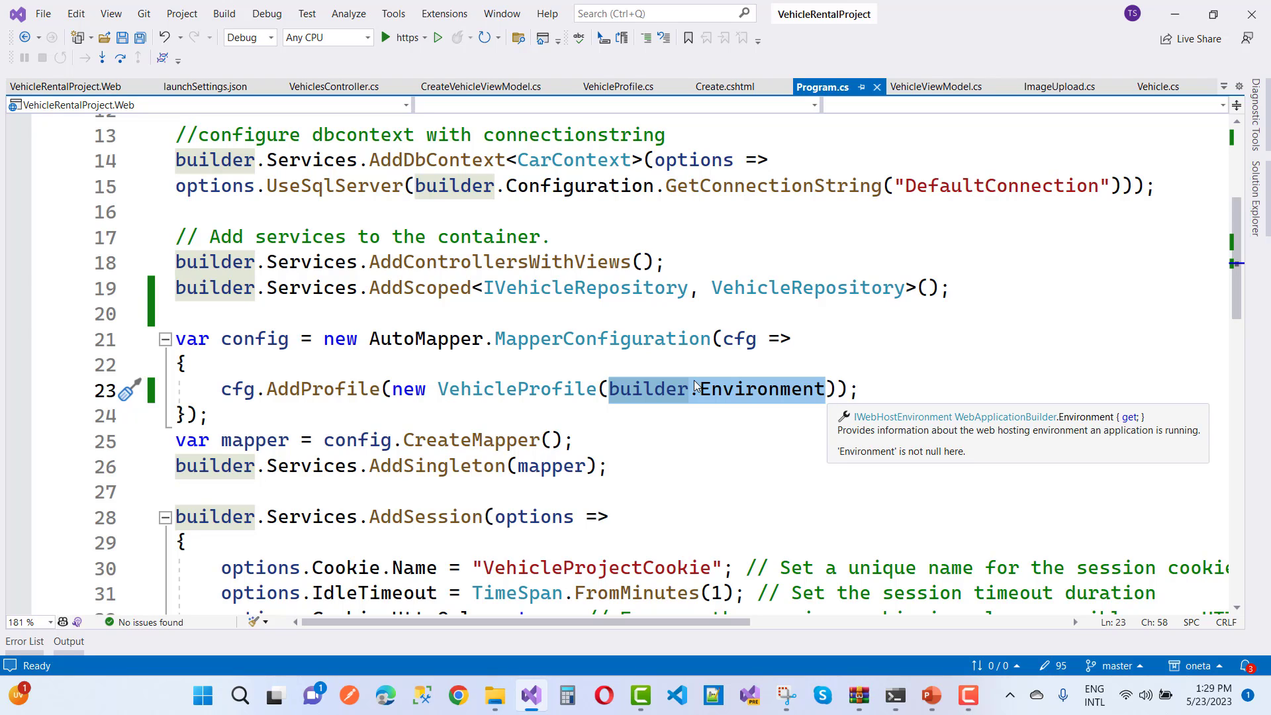
mouse_move(422, 403)
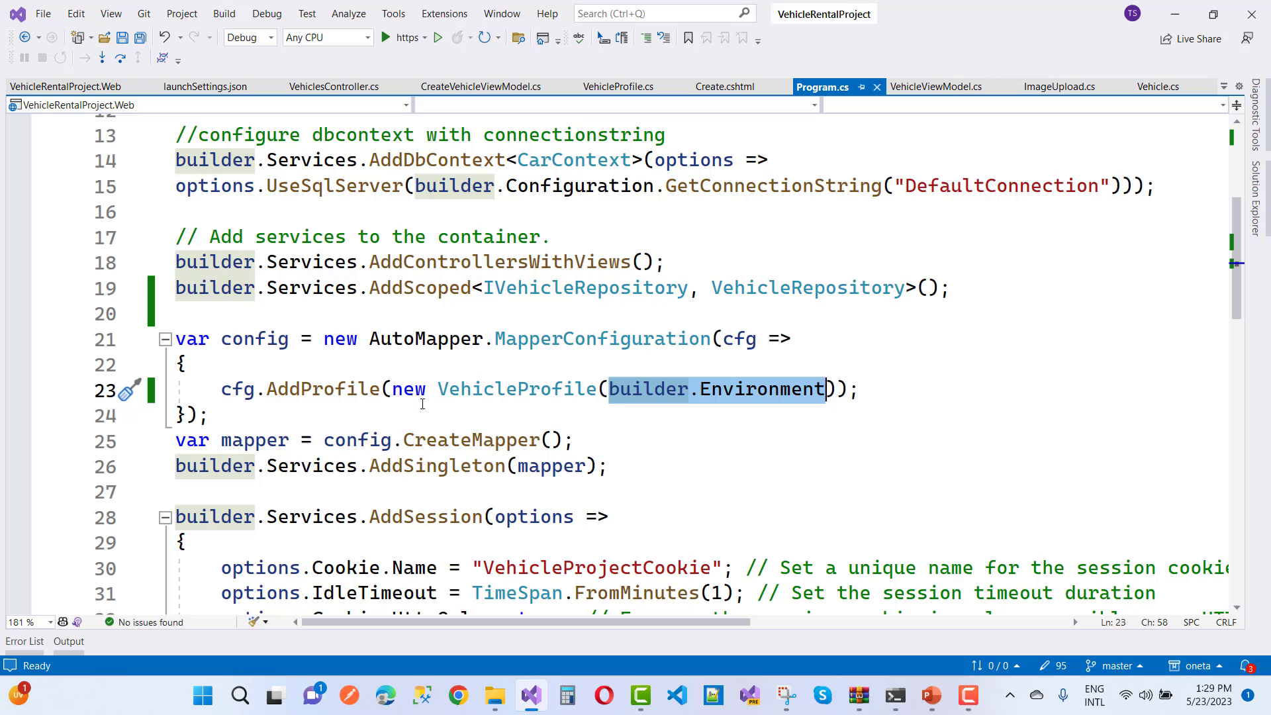
mouse_move(677, 303)
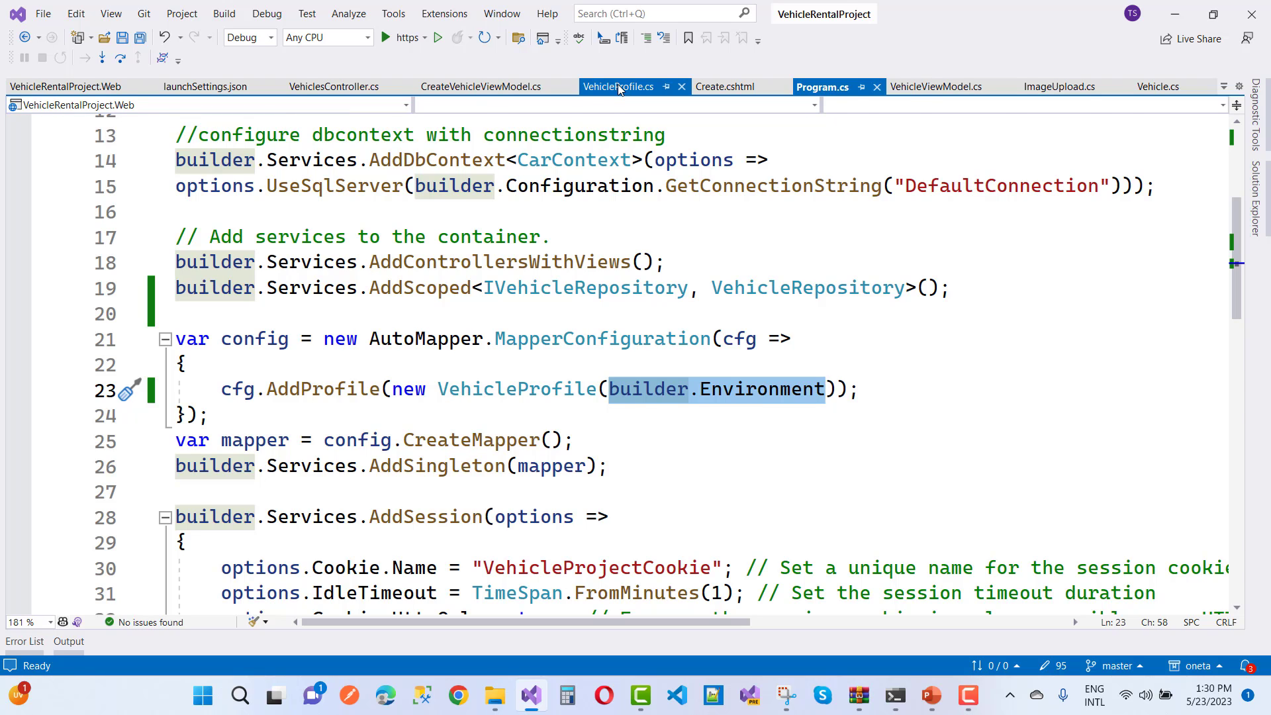
click(617, 87)
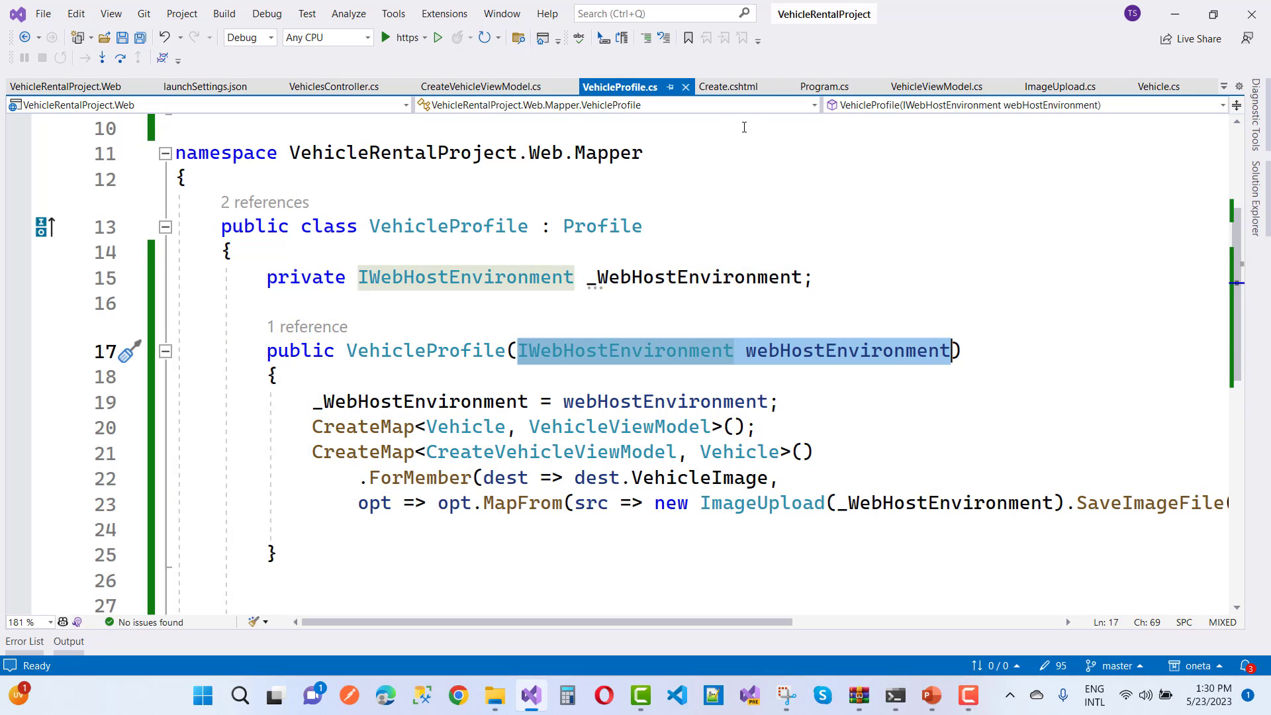
mouse_move(670, 120)
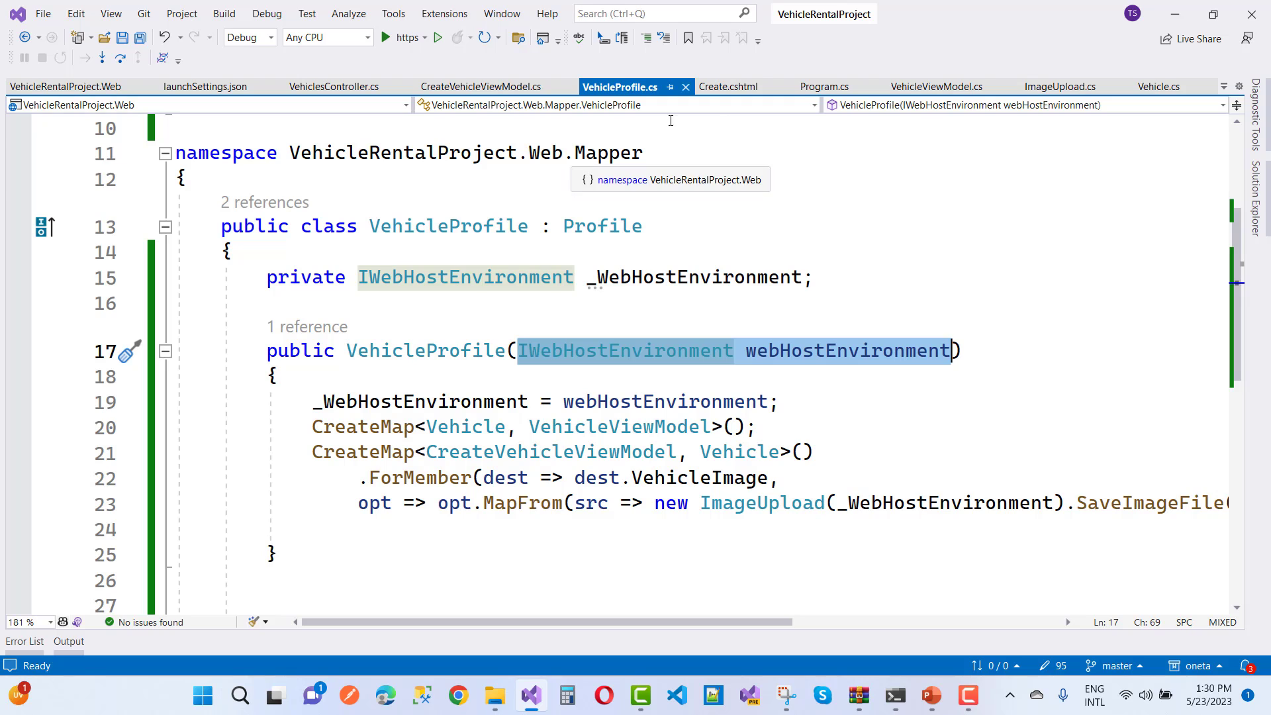
click(822, 87)
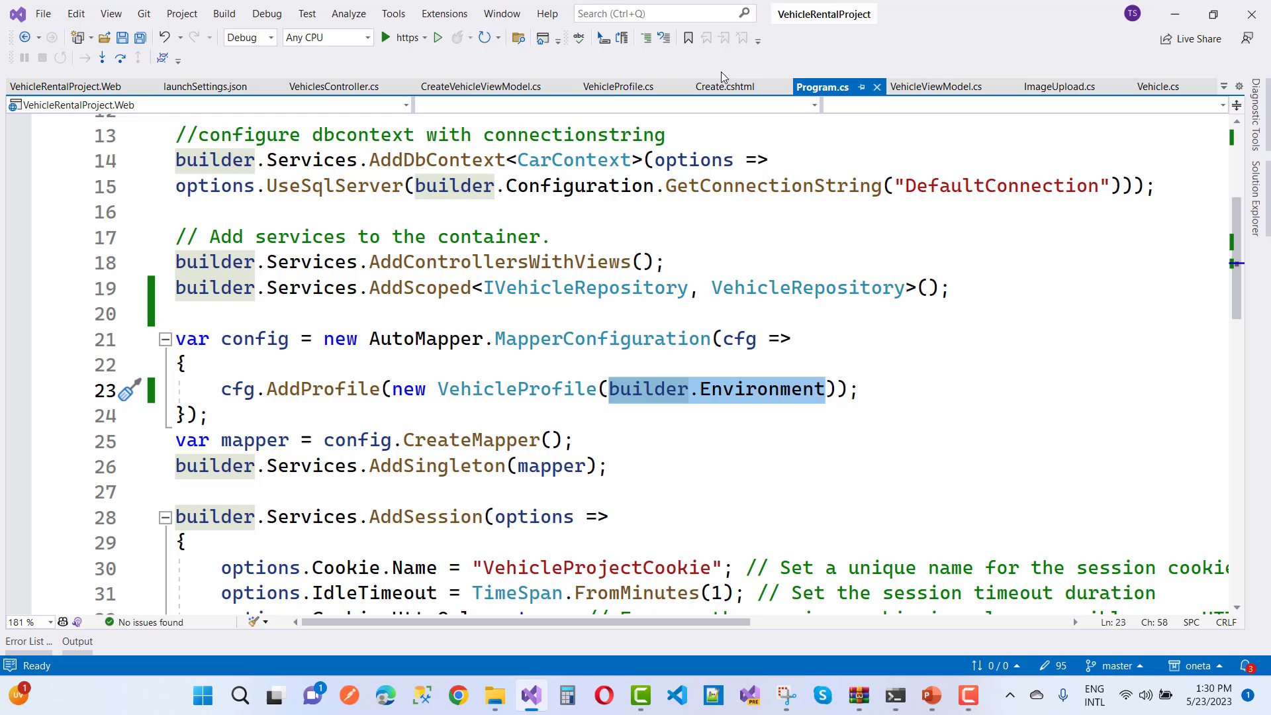
click(618, 86)
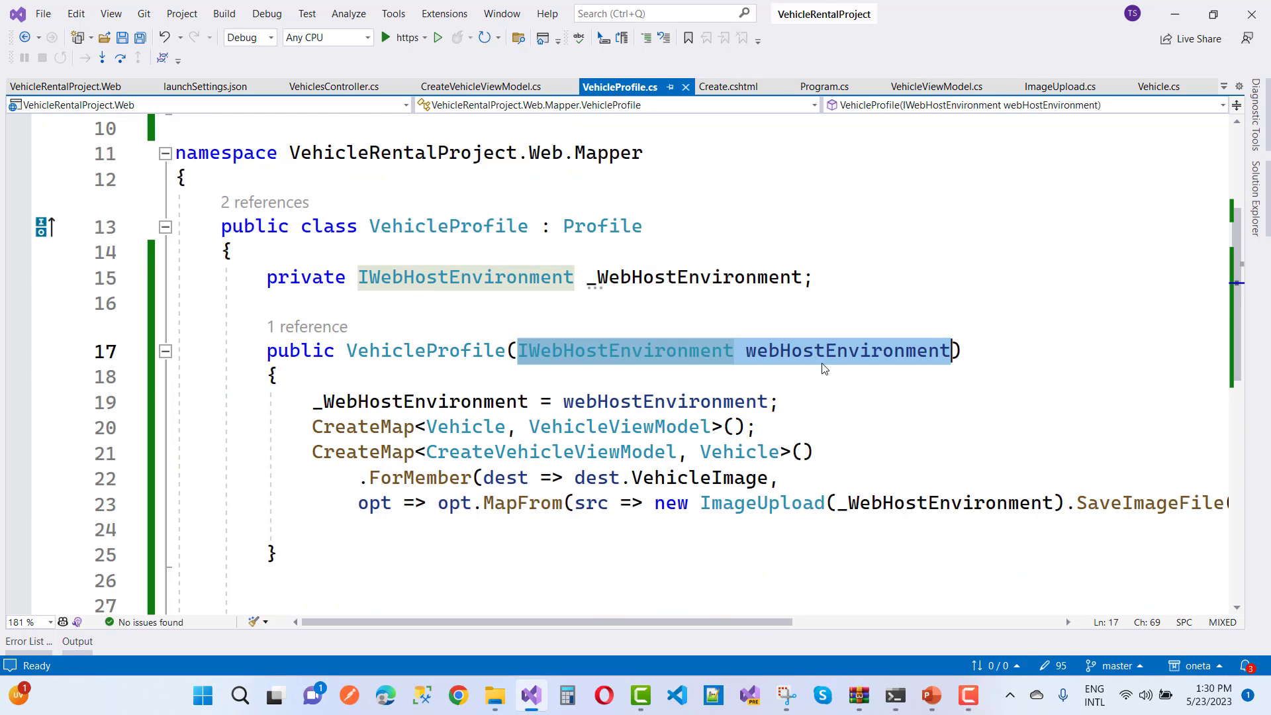
click(820, 86)
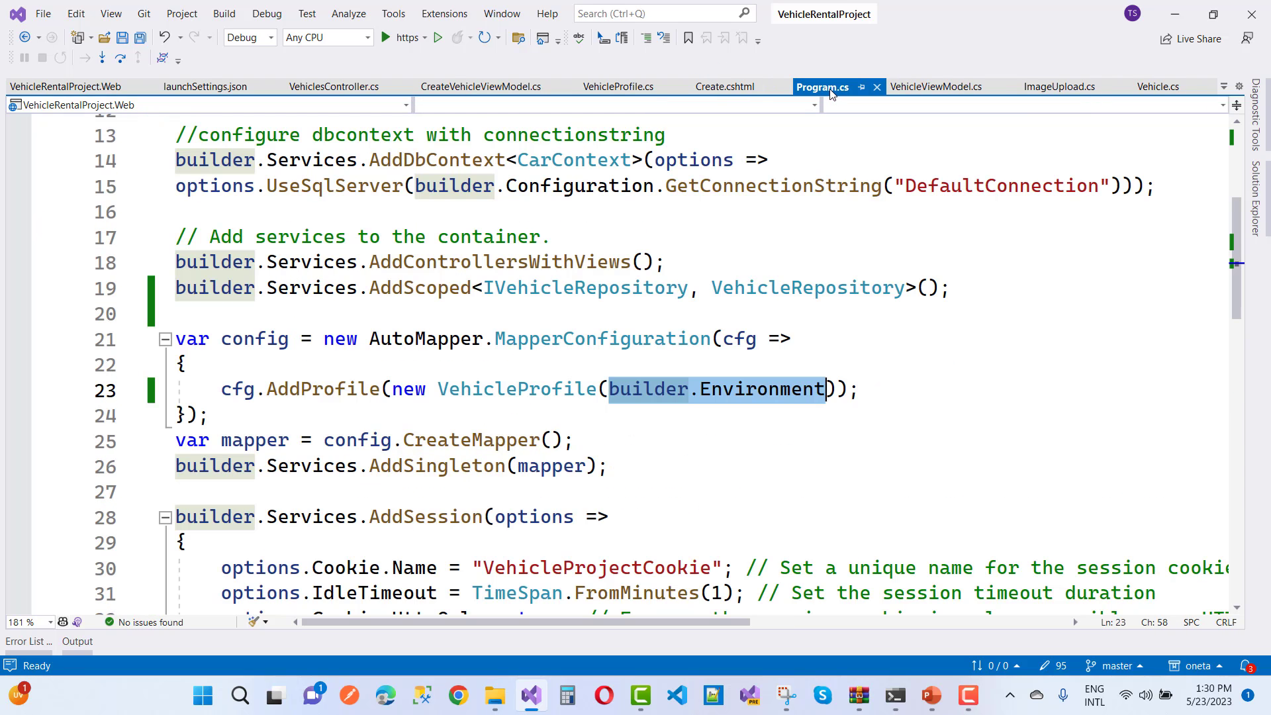
mouse_move(739, 338)
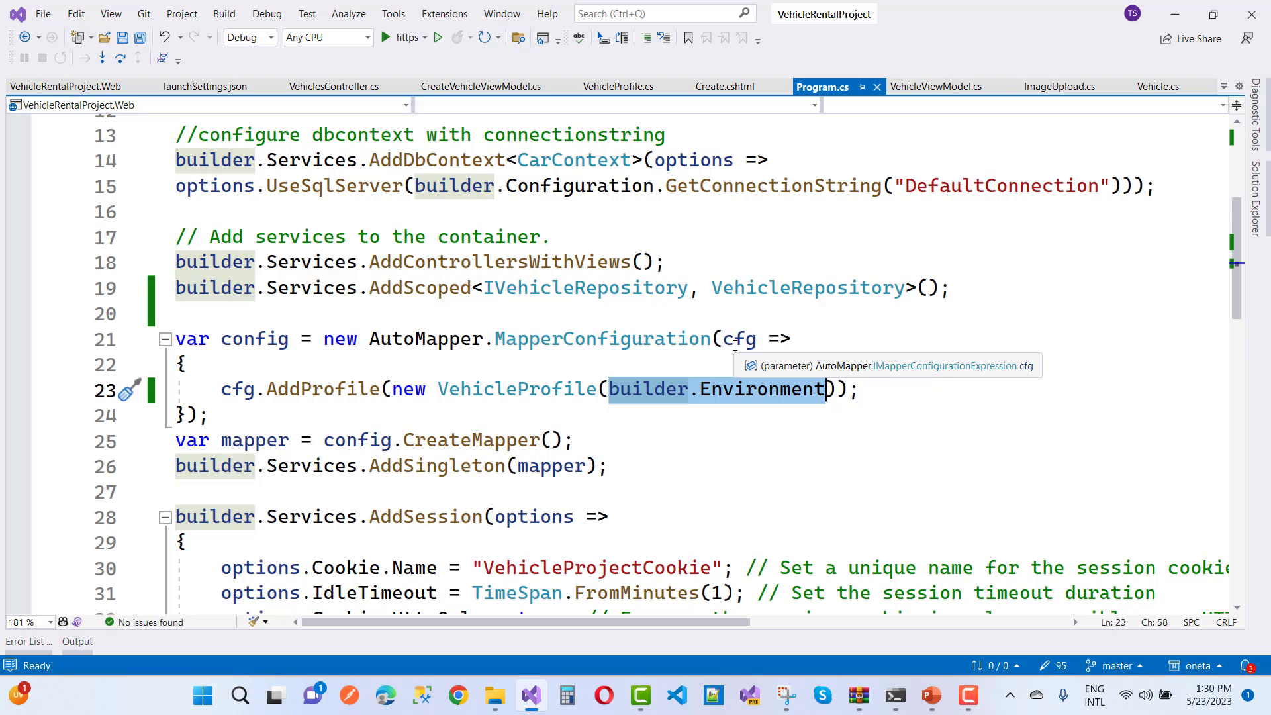